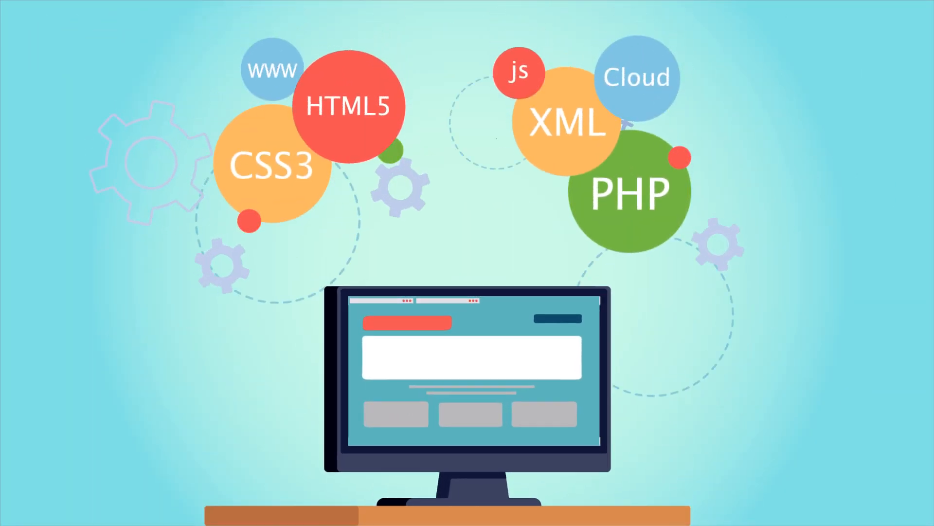
pyautogui.write('openautom')
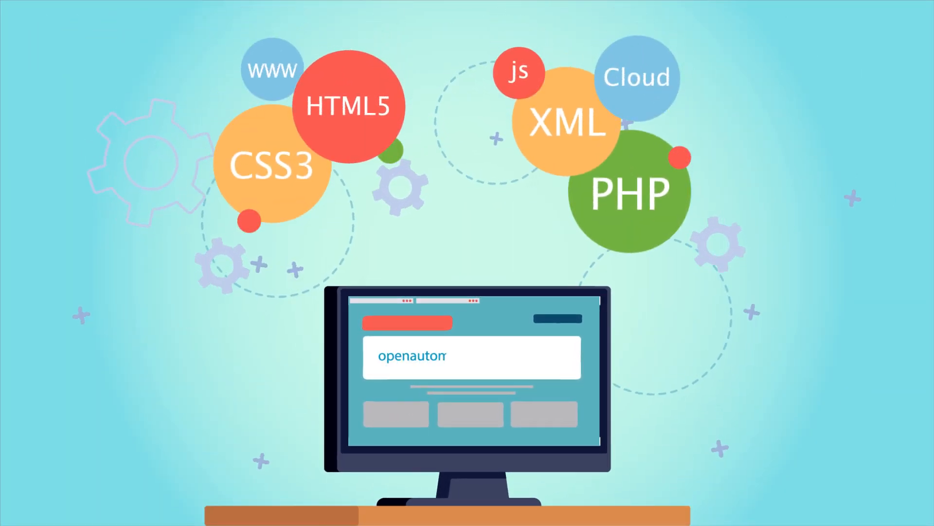